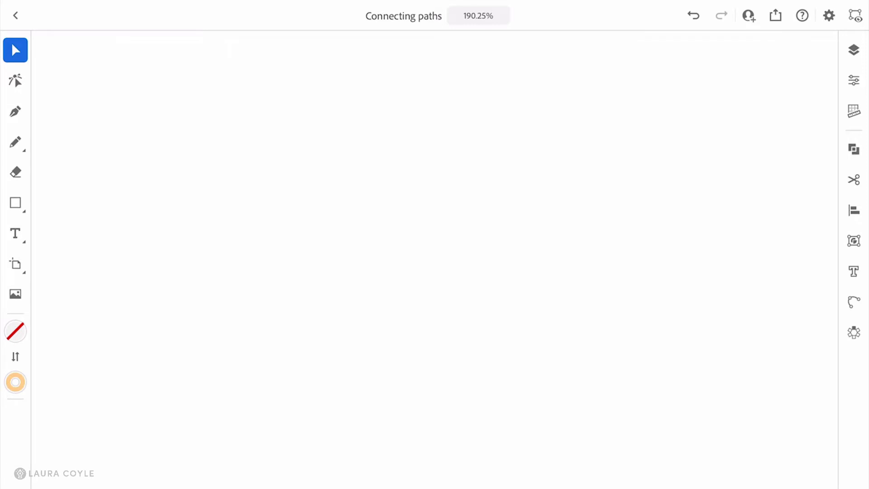
mouse_move(15, 111)
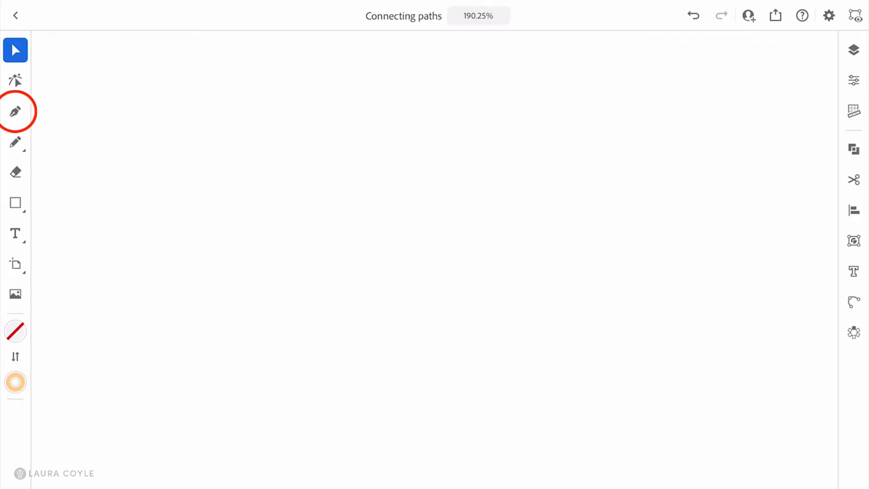
Clear the sample paths and use the Pen tool to draw two short orange strokes side by side.
click(15, 112)
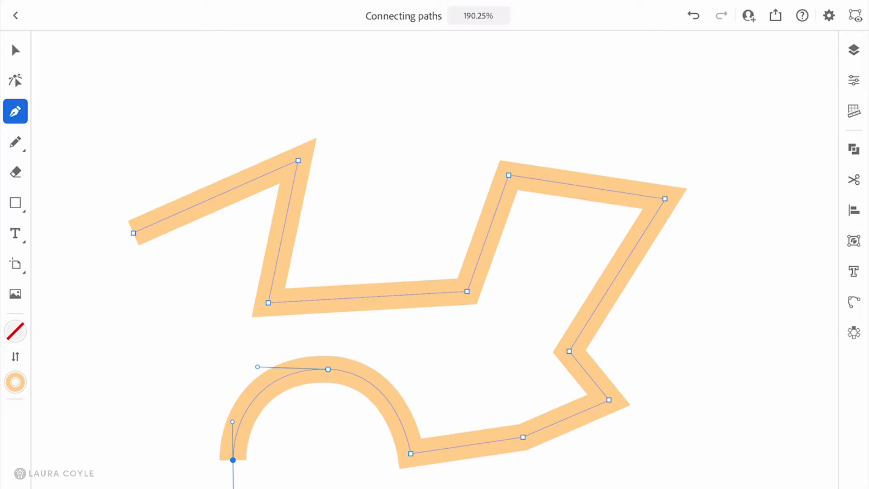
click(15, 49)
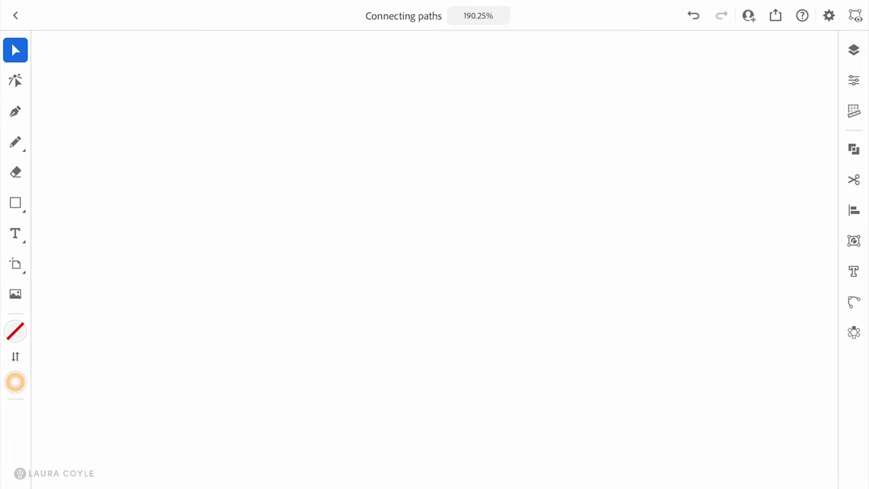
click(15, 112)
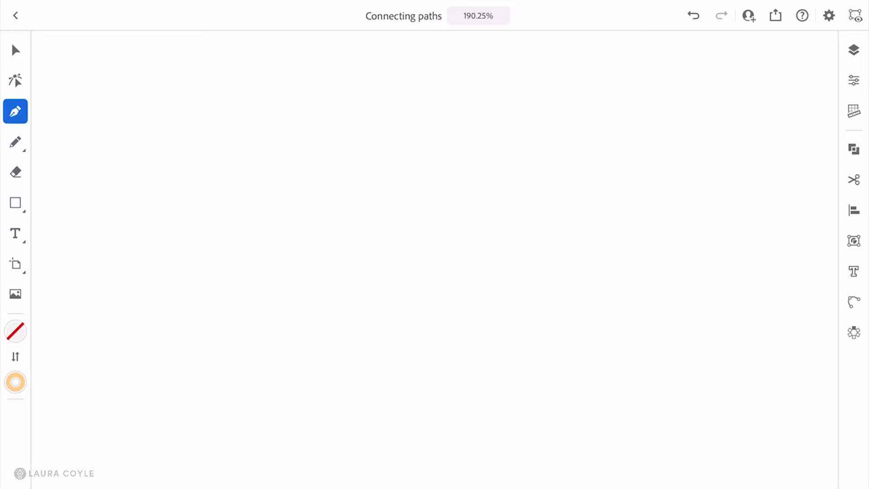
click(150, 204)
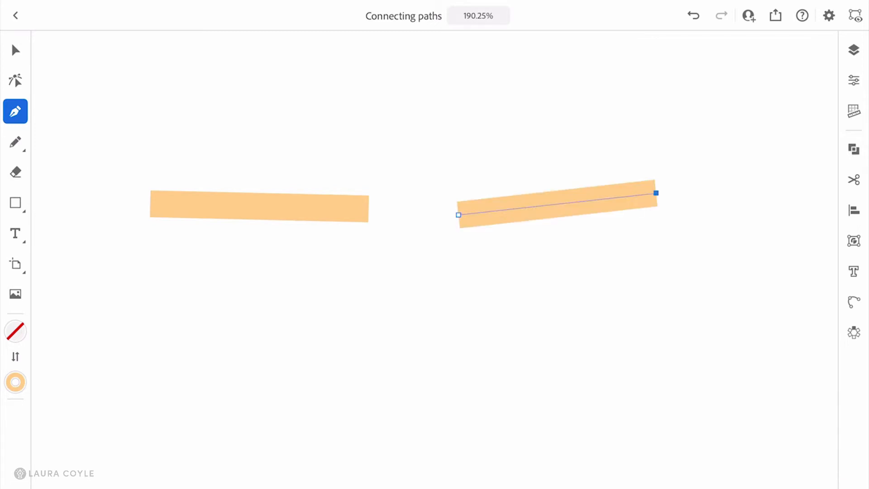
scroll(up, 3)
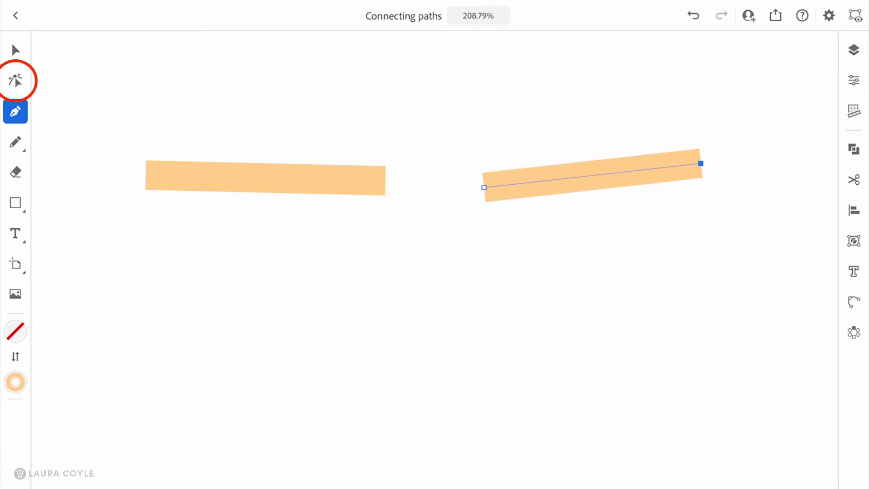
Select the inner endpoints of both orange strokes with Direct Selection.
click(15, 81)
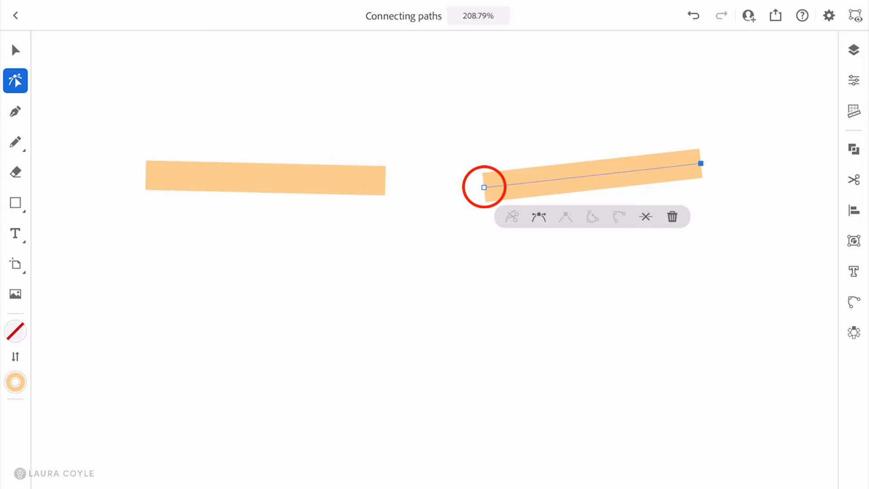
click(484, 187)
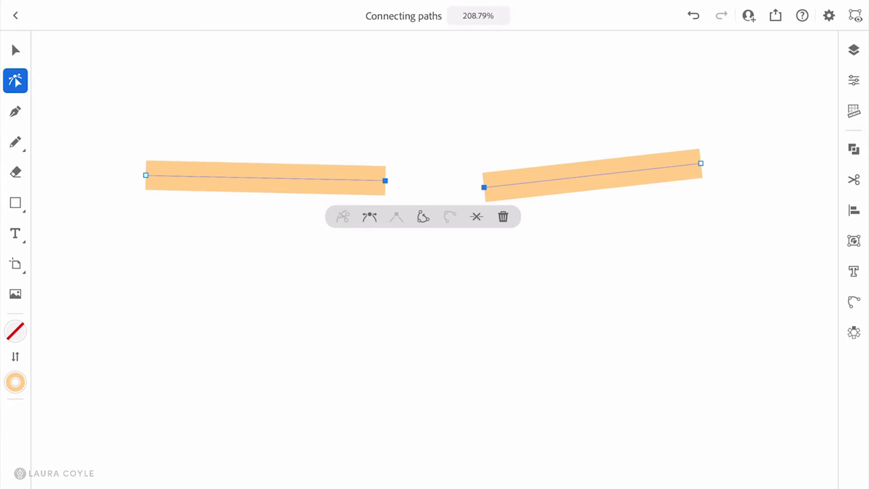
mouse_move(423, 216)
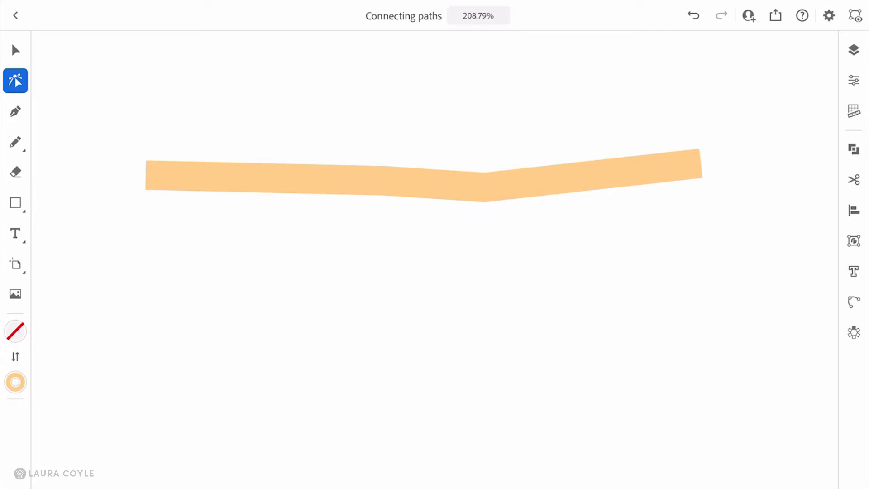
Select the anchor where the two strokes meet.
click(483, 187)
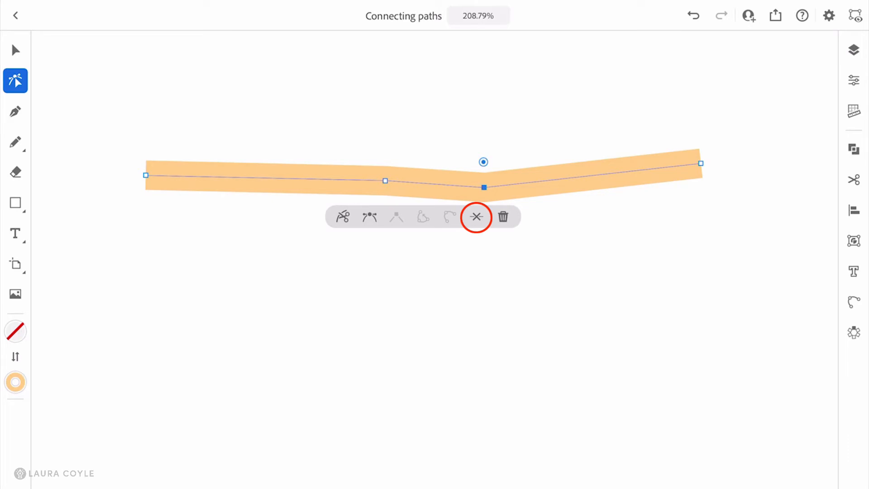
mouse_move(476, 217)
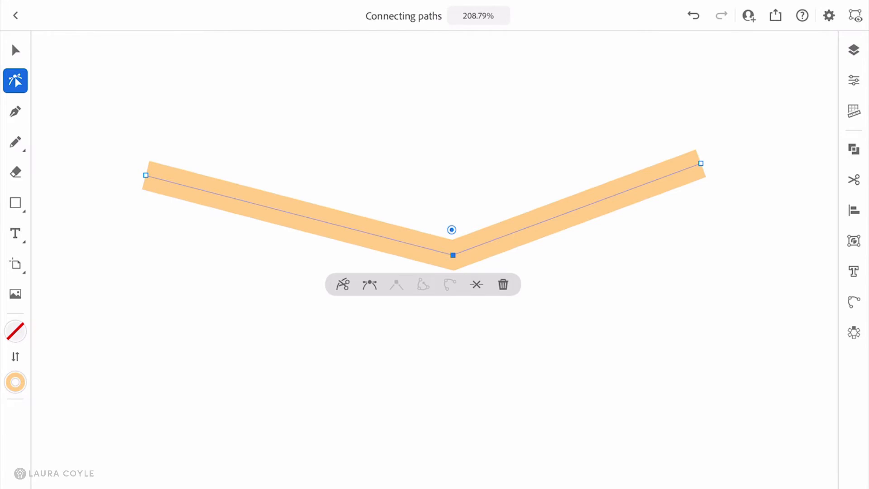
Cut the curved stroke at its bottom anchor into two separate halves.
click(15, 49)
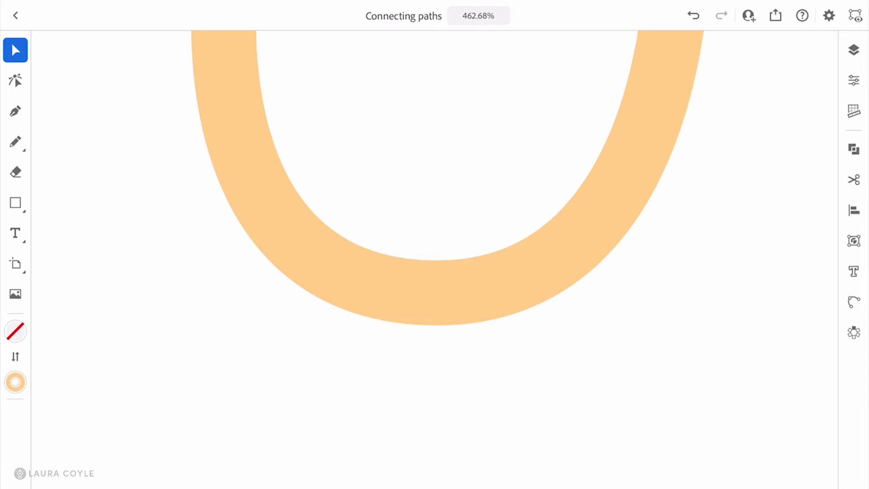
click(15, 81)
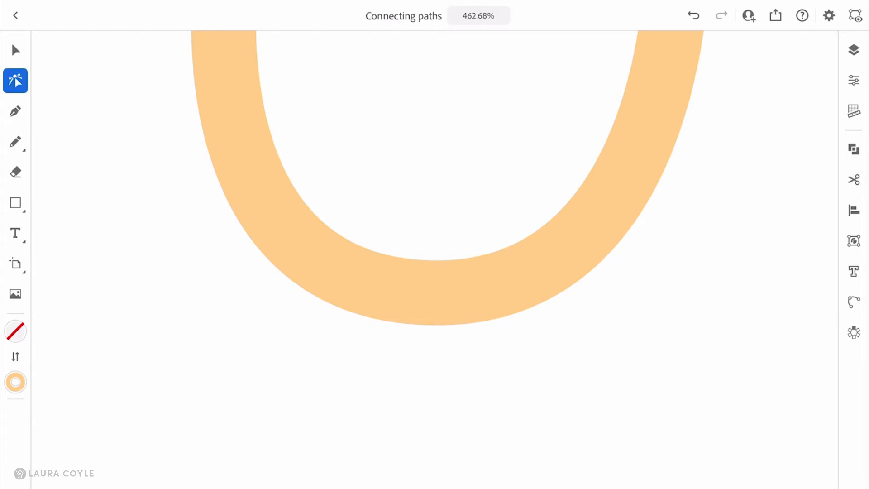
click(430, 293)
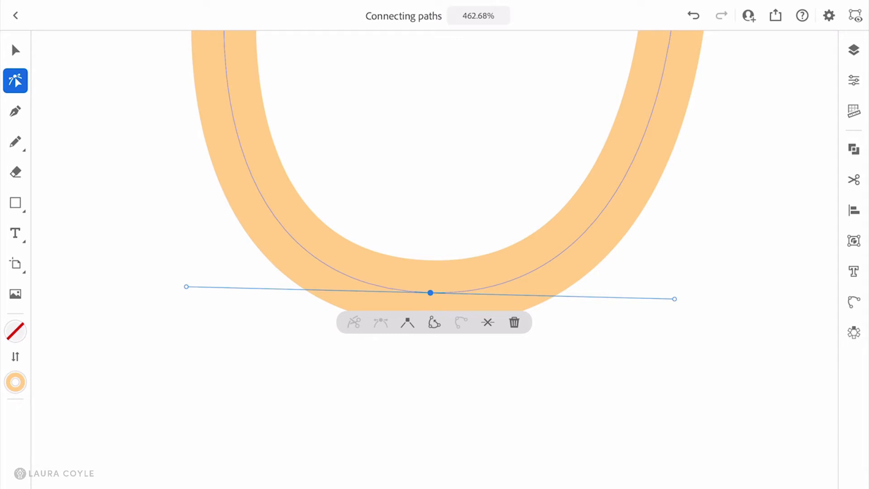
click(434, 323)
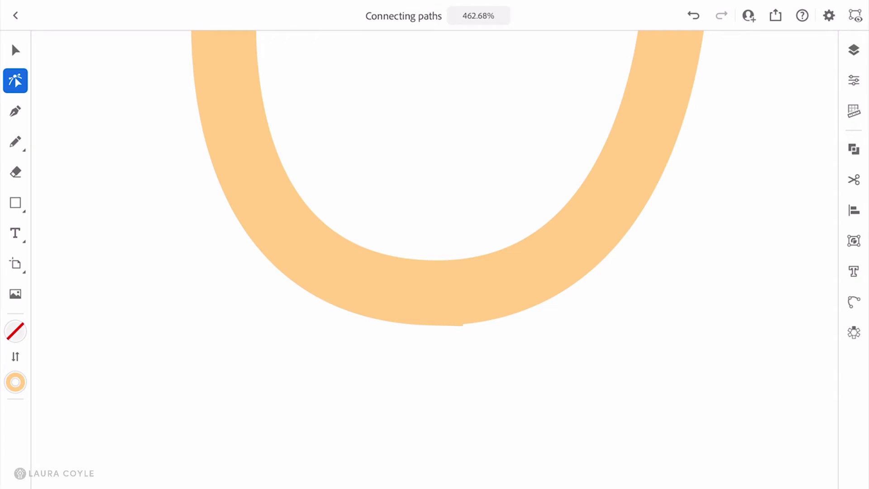
click(431, 293)
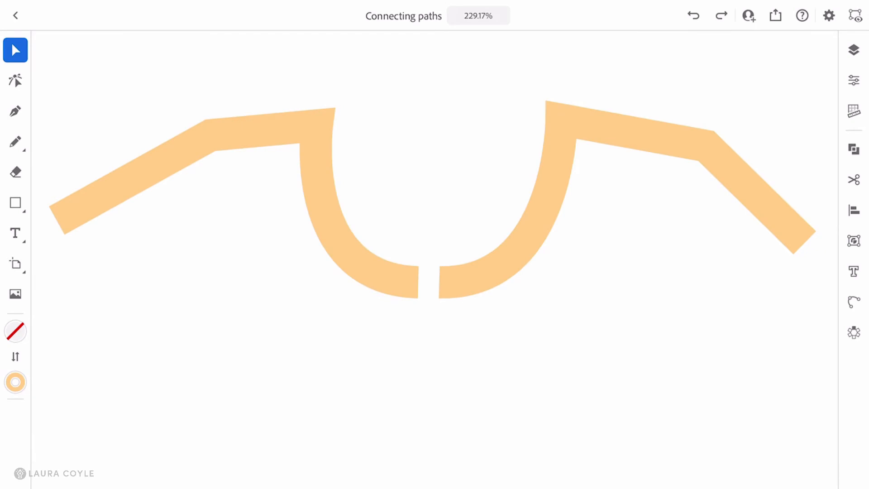
Switch the view mode from Preview to Outlines.
click(374, 211)
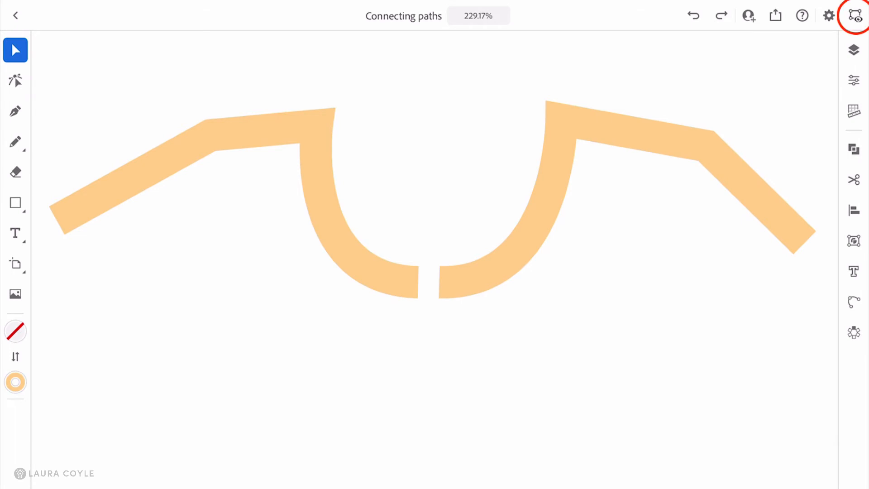
click(855, 16)
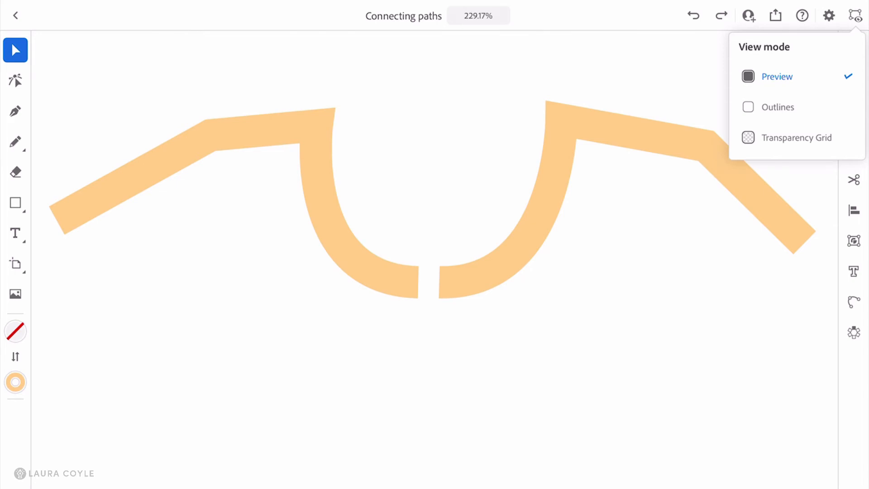
click(779, 107)
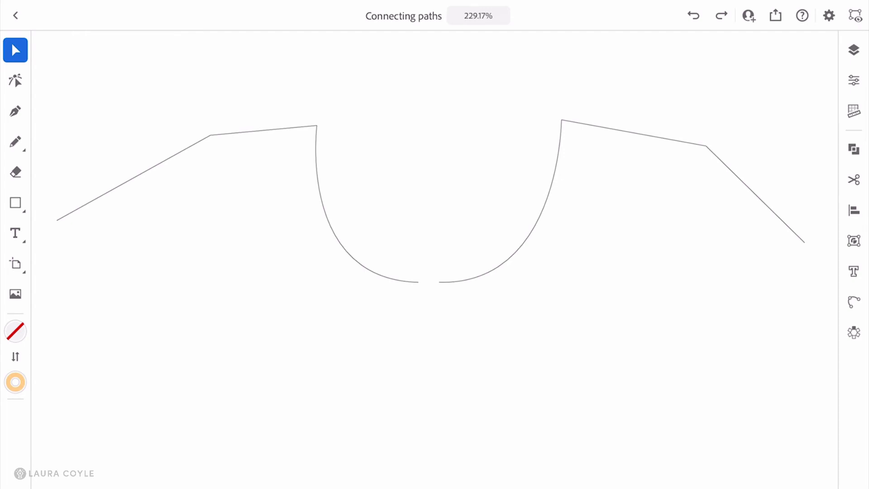
click(854, 111)
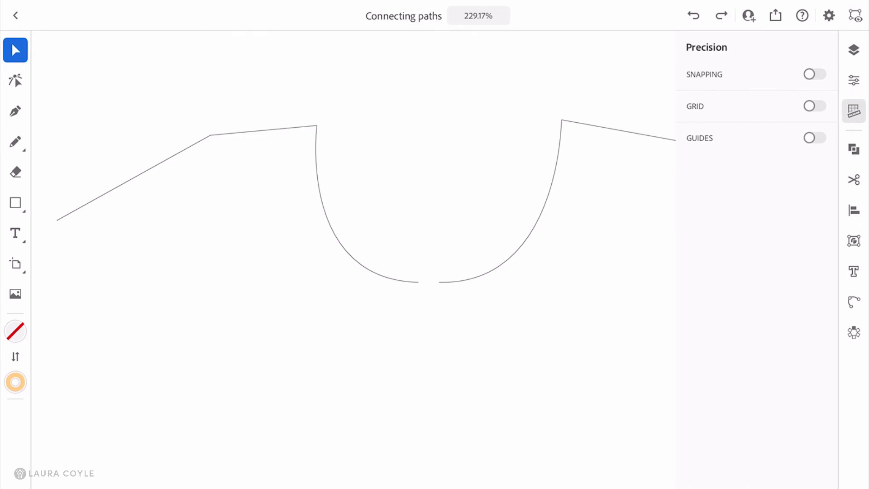
click(814, 74)
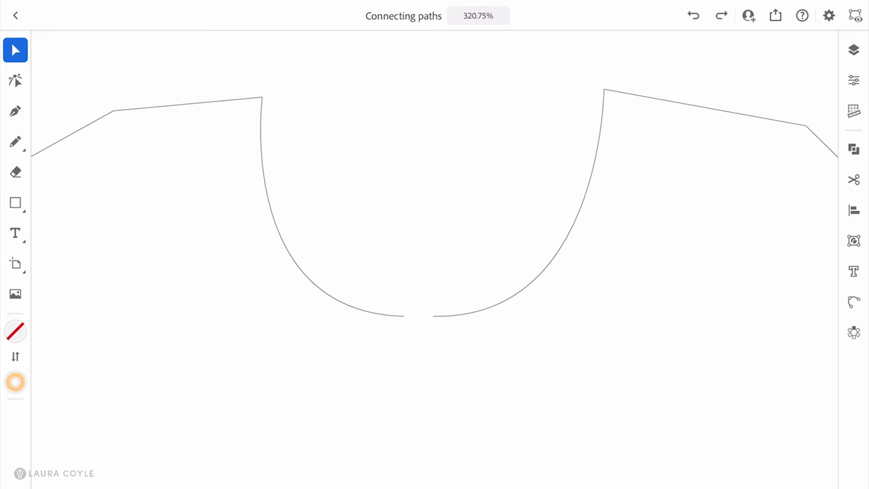
Choose Direct Selection to move one bottom endpoint onto the other.
click(15, 80)
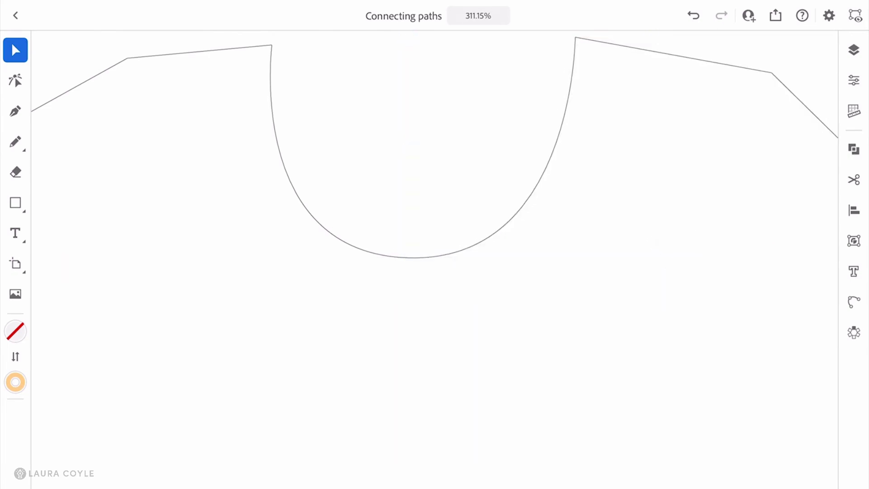
click(14, 81)
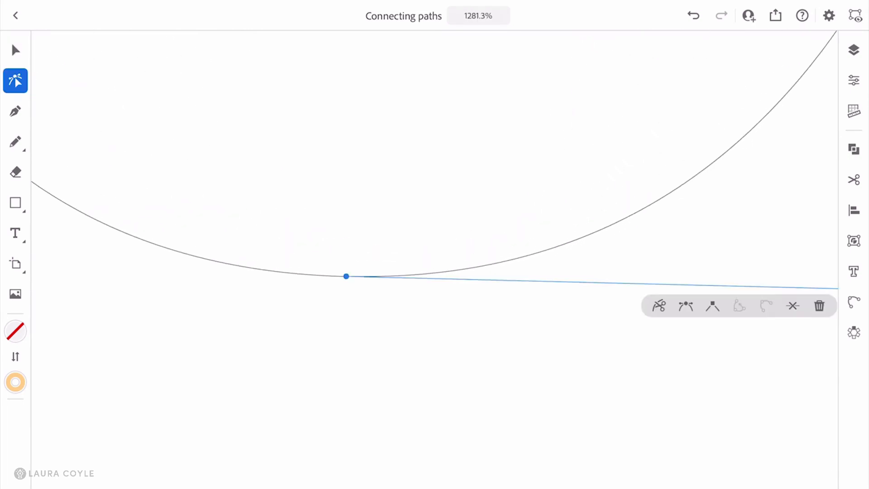
click(712, 306)
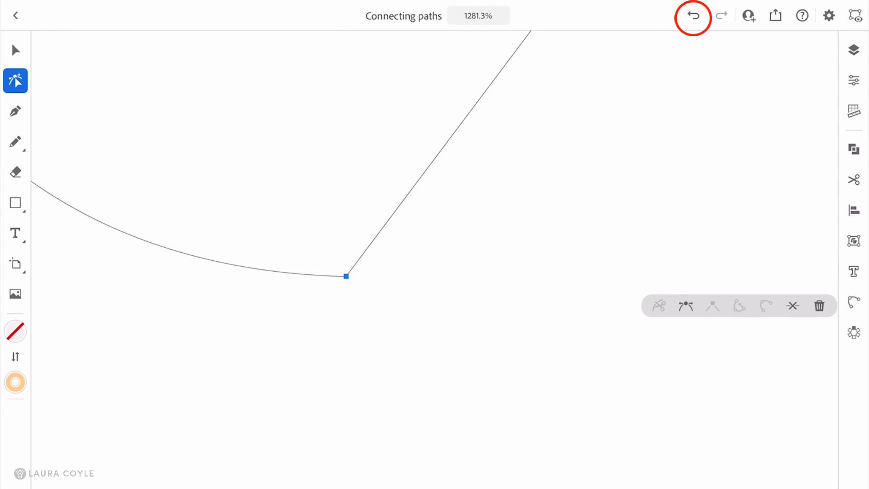
click(712, 305)
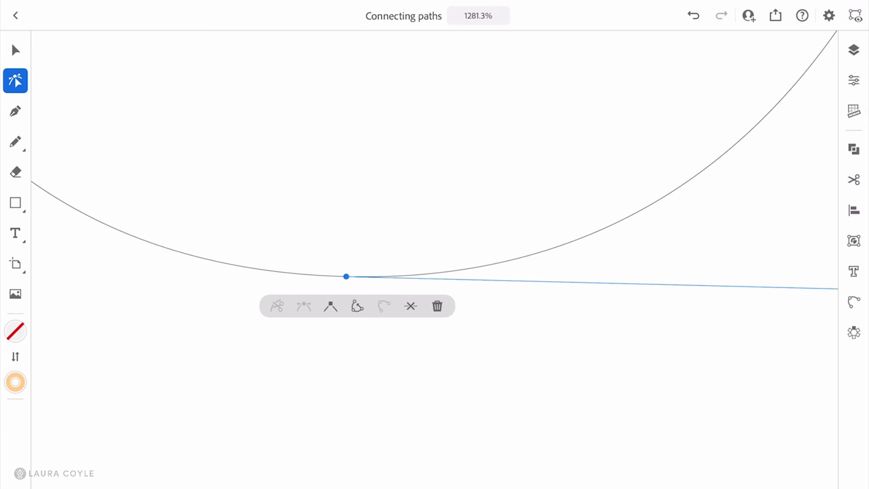
mouse_move(357, 306)
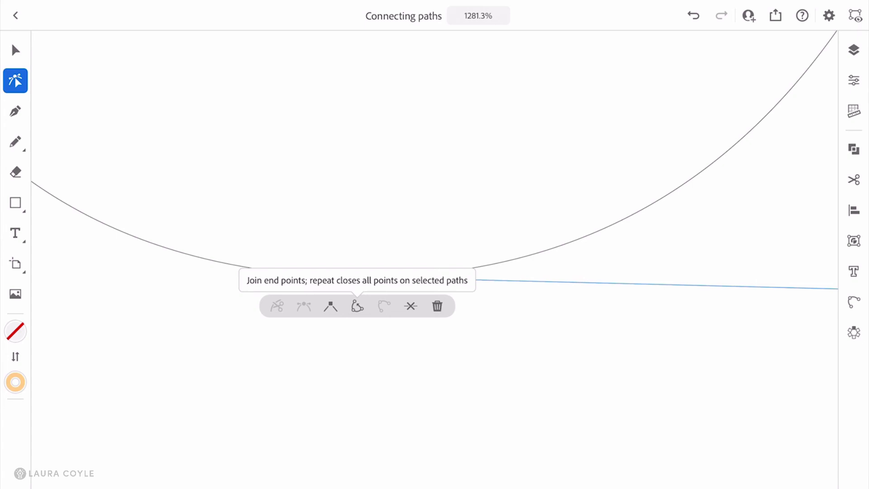
mouse_move(854, 301)
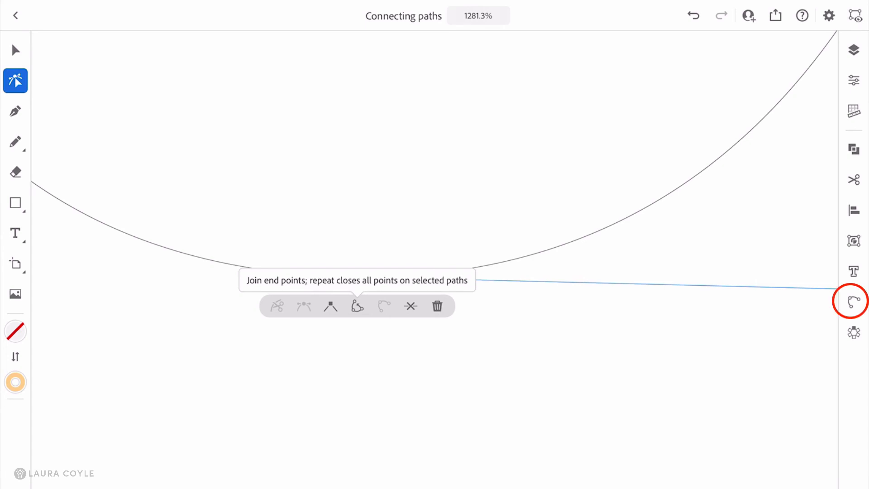
Open the Path menu with Join path for the overlapping endpoints.
click(854, 302)
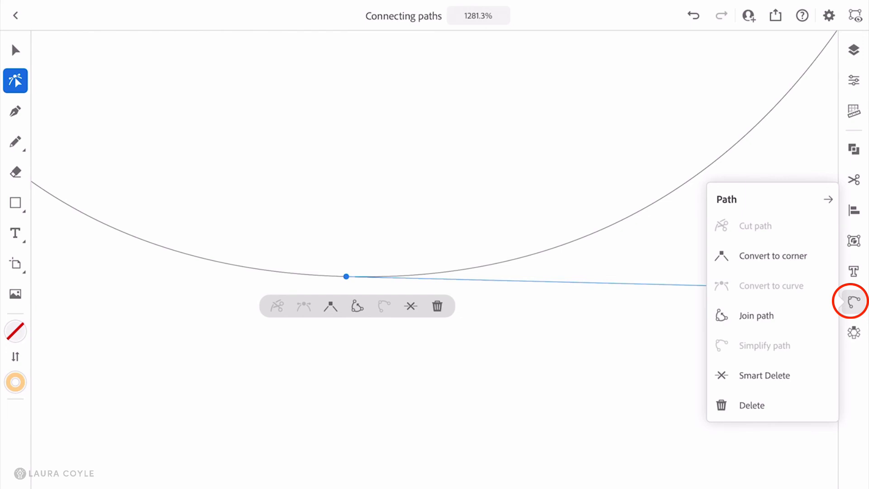
mouse_move(756, 316)
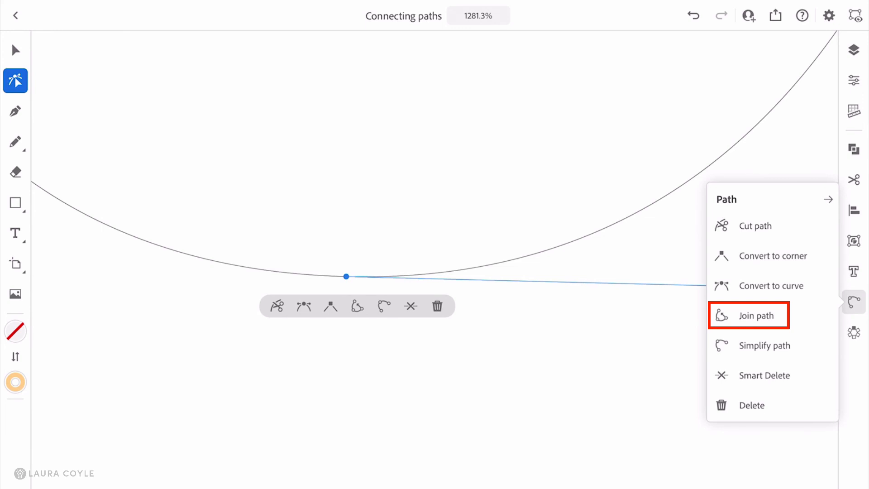
mouse_move(756, 315)
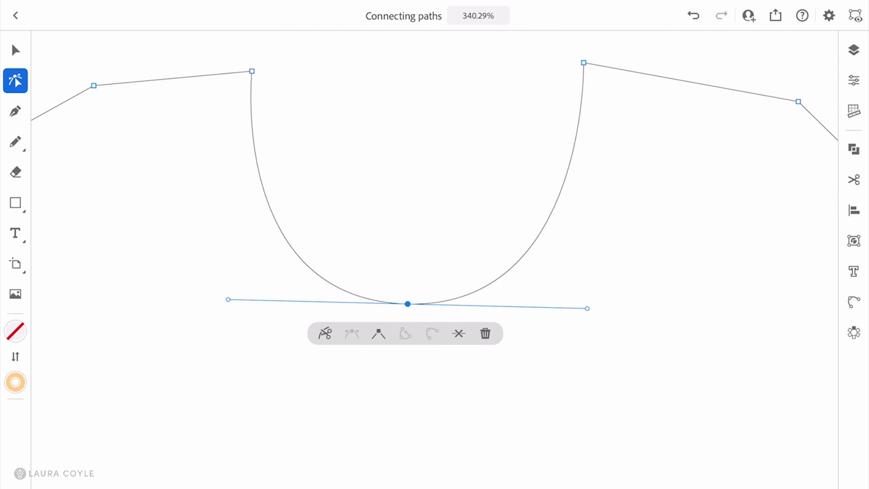
Join the path ends and level the bottom anchor's direction handles.
click(379, 334)
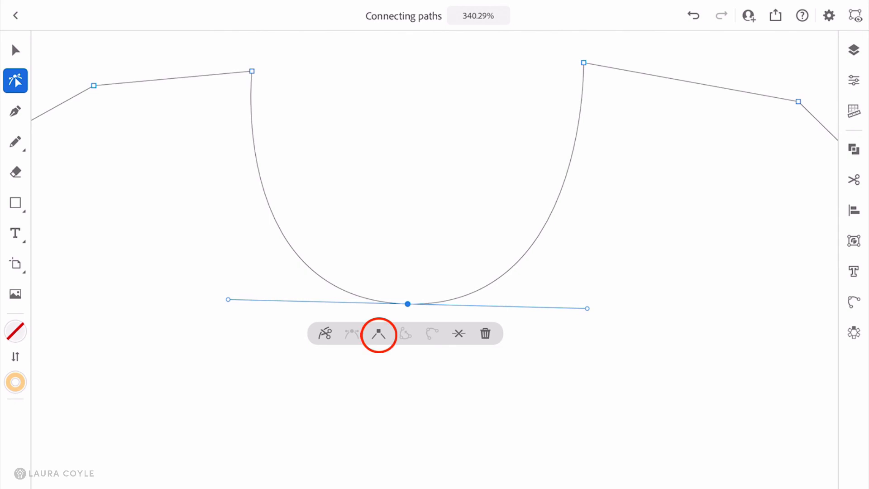
click(379, 333)
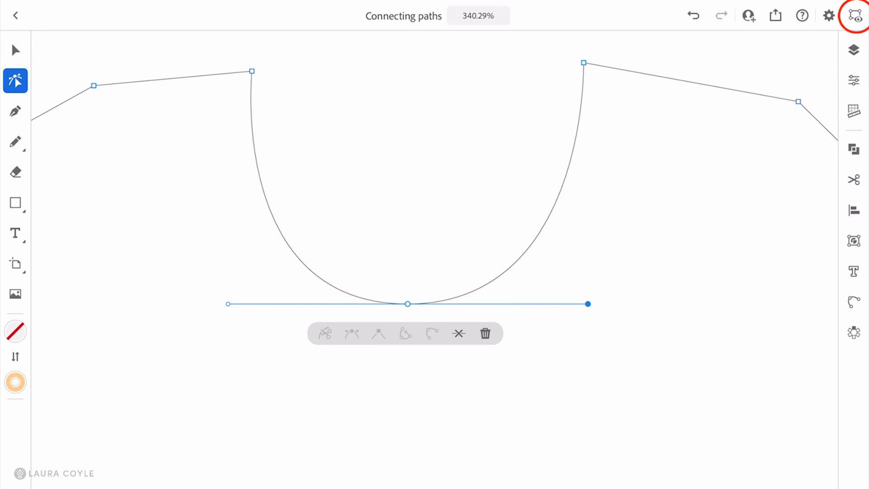
Return to Preview mode and select the whole joined U-shaped path.
click(856, 15)
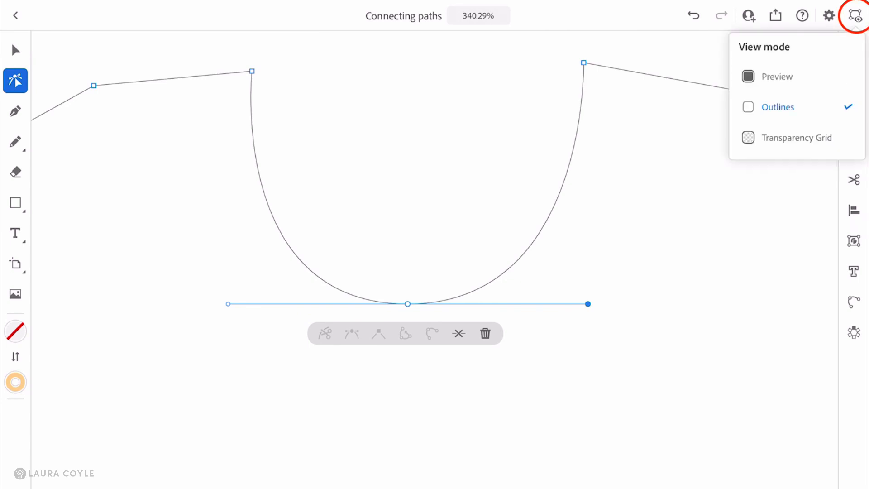
click(777, 76)
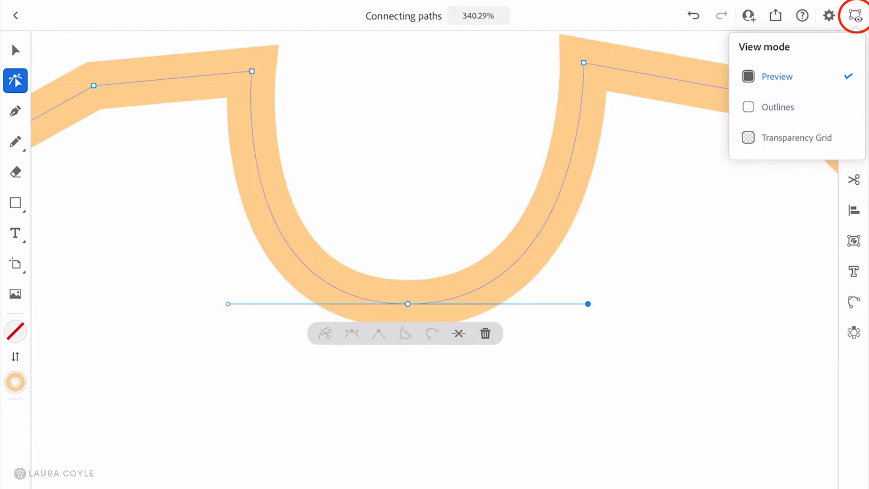
click(15, 50)
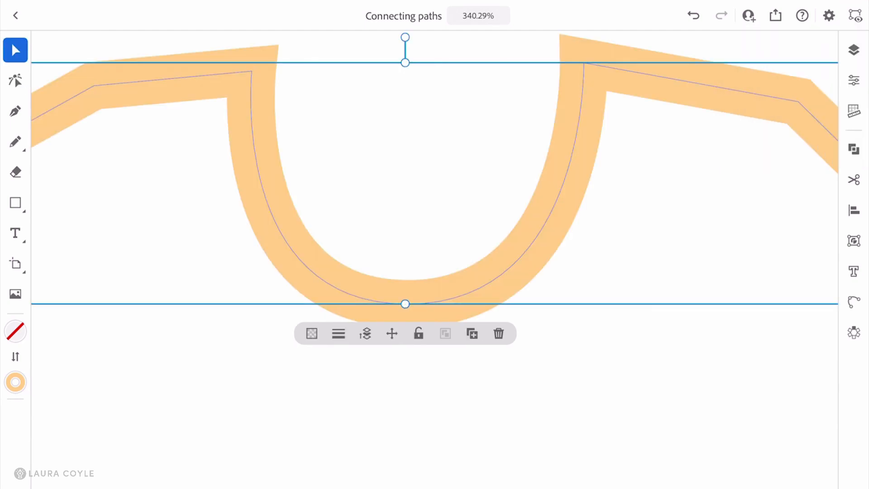